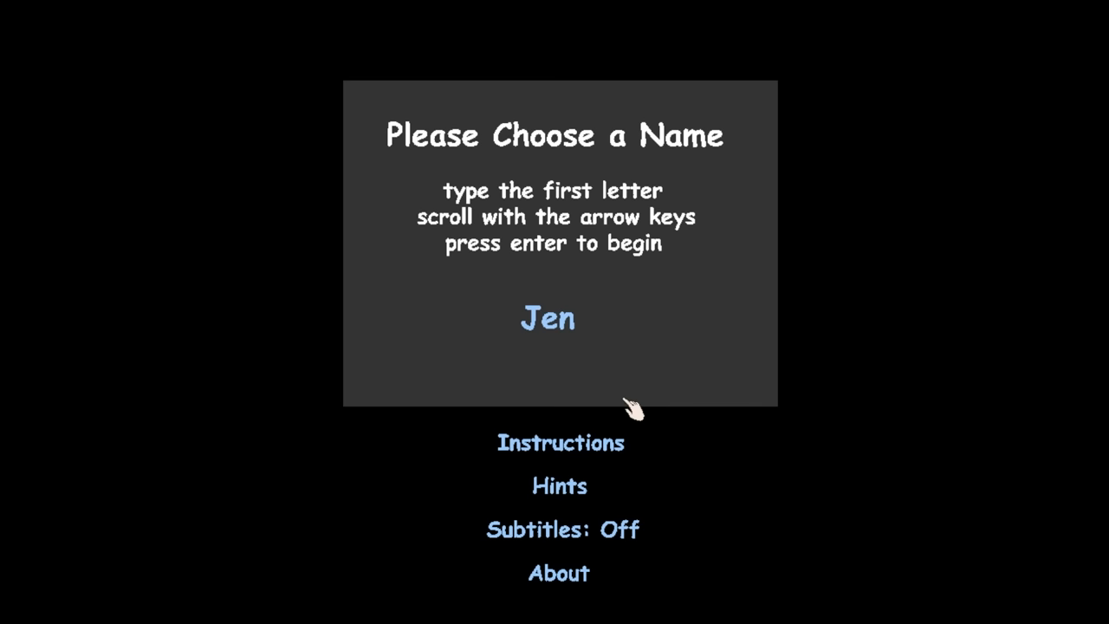
Step: Confirm Jen as the player name to start the drama
key(enter)
text(can I have it)
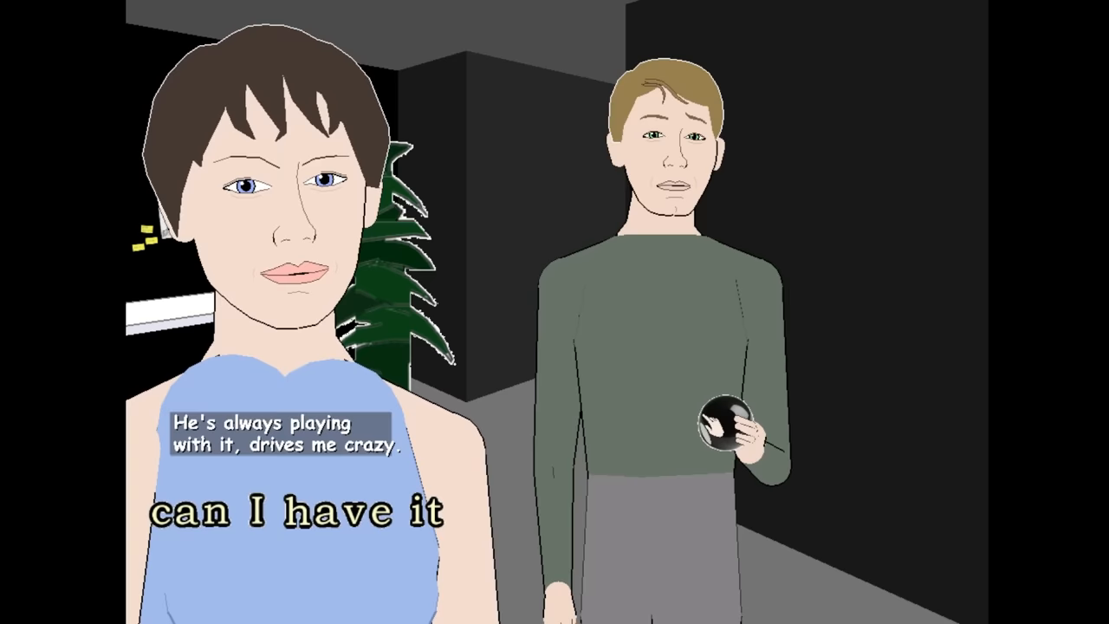